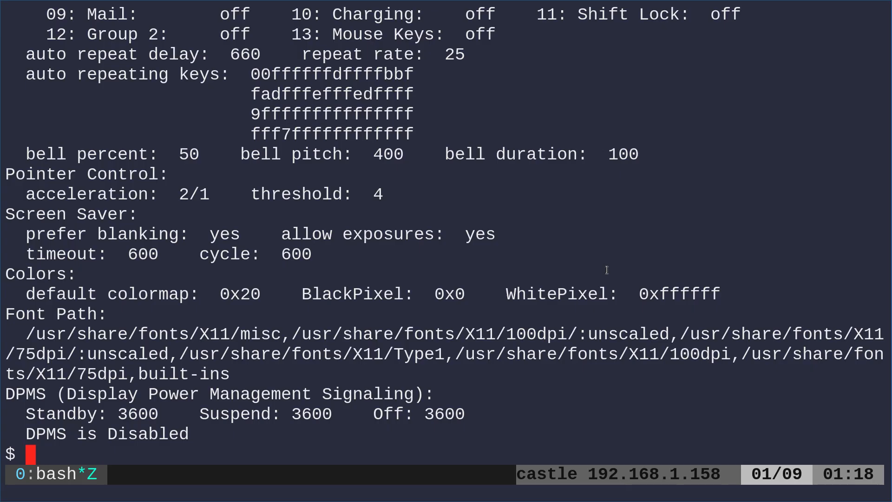
Step: Type the command xset q &>/dev/null, discarding stdout and stderr
{"action": "type", "text": "xset q"}
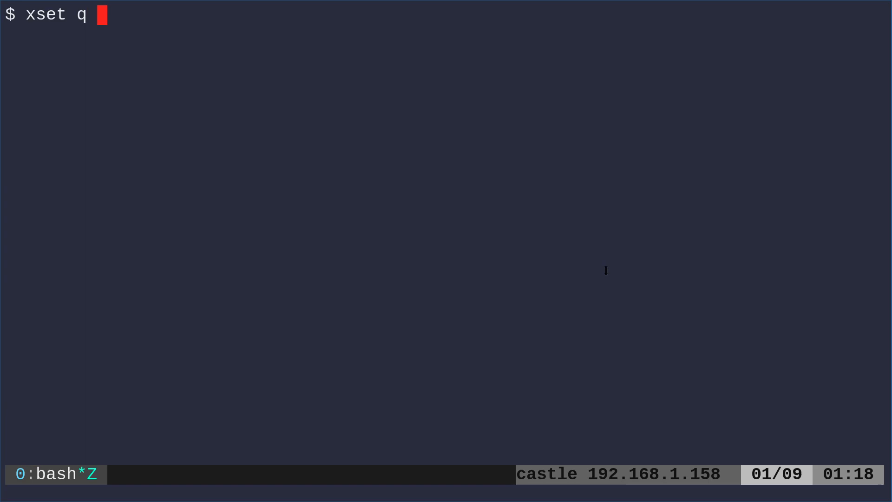
{"action": "type", "text": "&>/dev/null"}
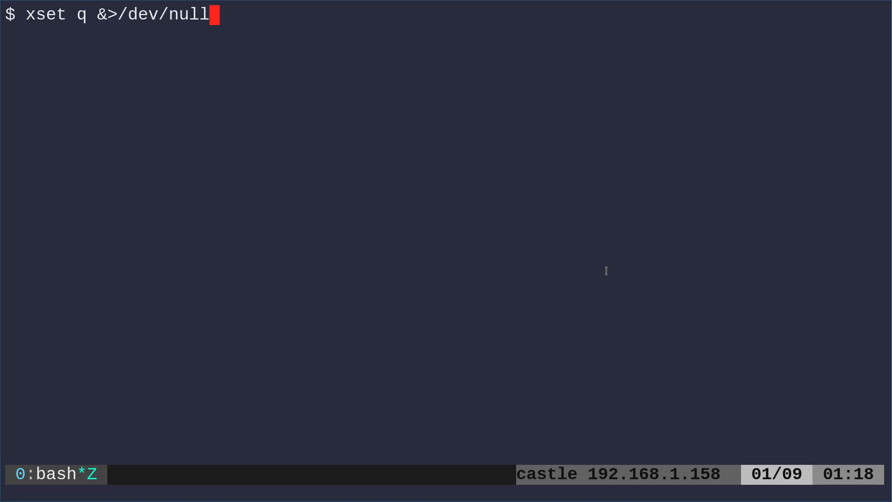
Step: Run xset q &>/dev/null silently, then retype the same command at the new prompt
{"action": "key", "text": "Return"}
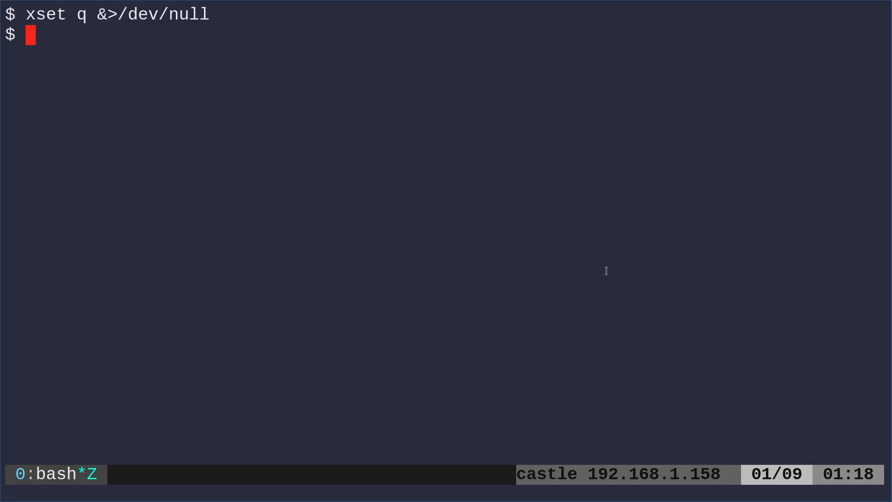
{"action": "type", "text": "xset q &>/dev/null"}
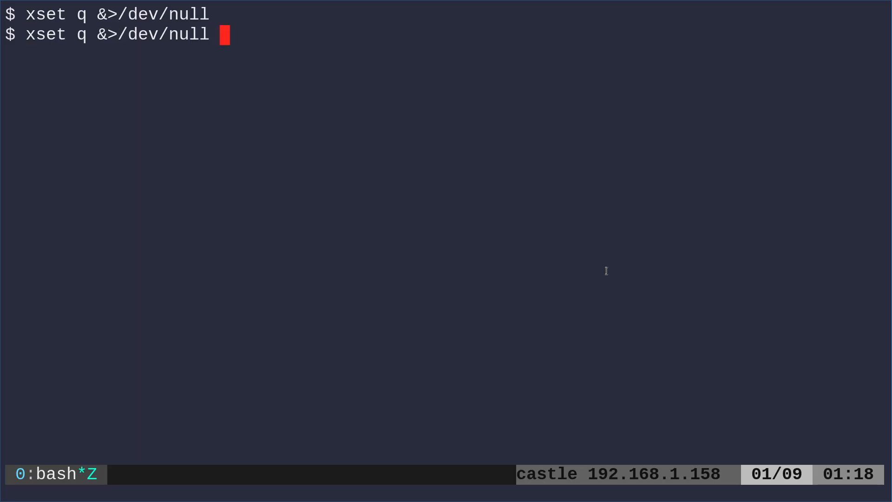
Step: Chain the silenced query with && echo yes, then add an || echo no fallback
{"action": "type", "text": "&&"}
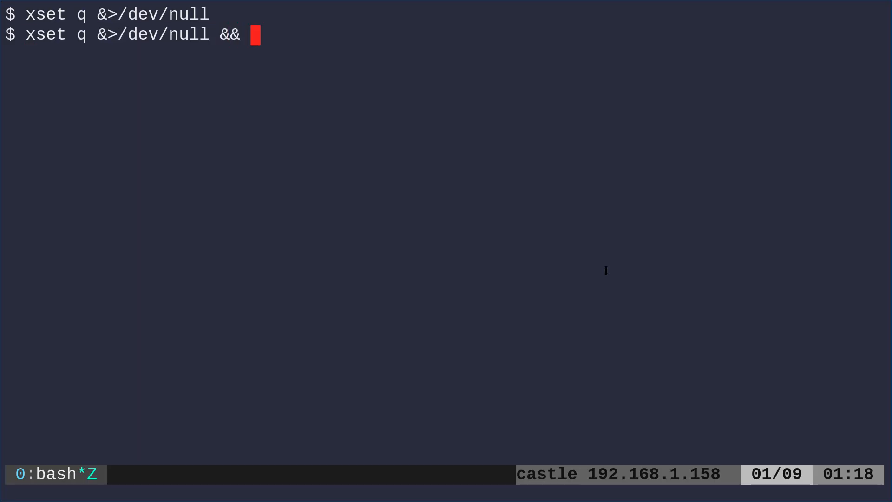
{"action": "type", "text": "echo yes"}
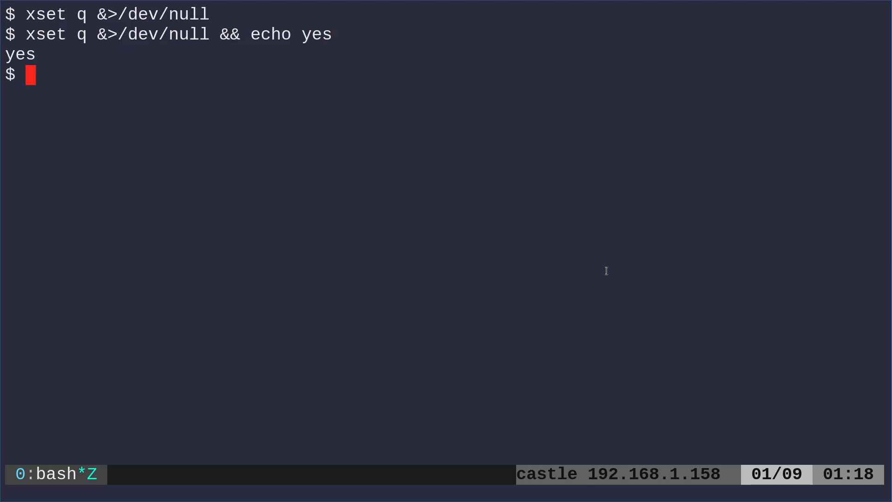
{"action": "type", "text": "xset q &>/dev/null && echo yes || echo no"}
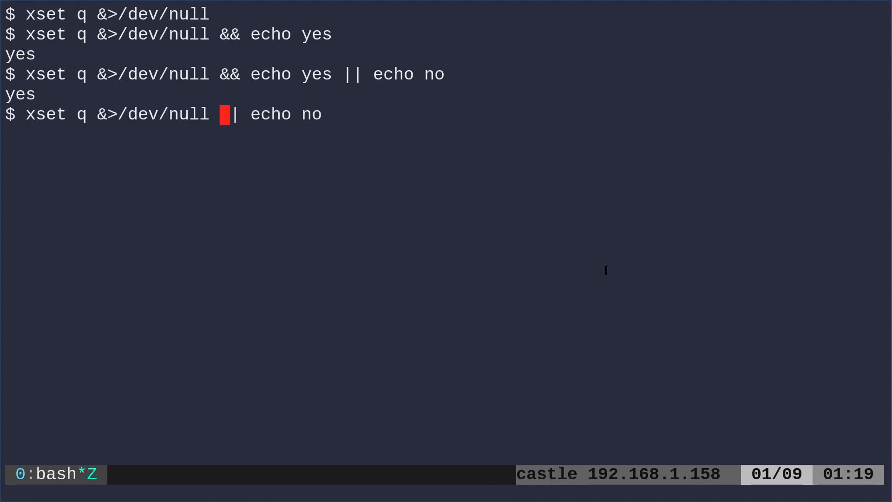
Step: Edit the command line to read xset q &>/dev/null || exit
{"action": "type", "text": "|"}
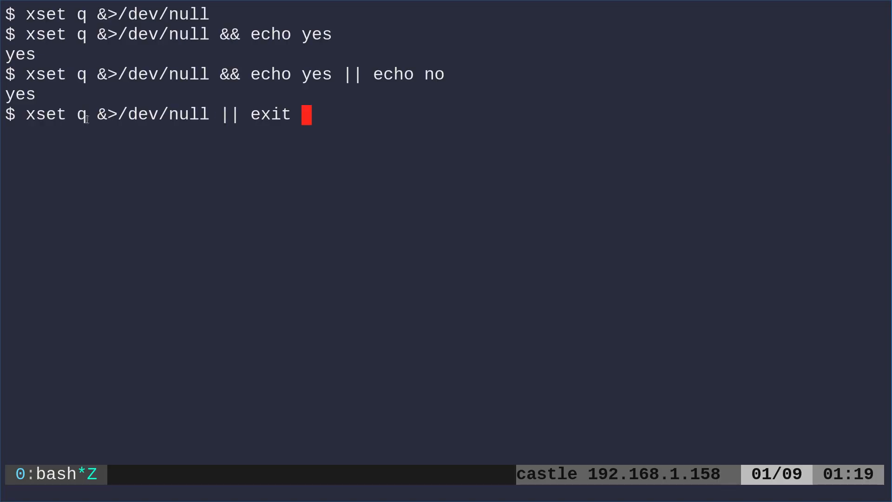
{"action": "left_click_drag", "start_coordinate": [26, 114], "coordinate": [291, 113]}
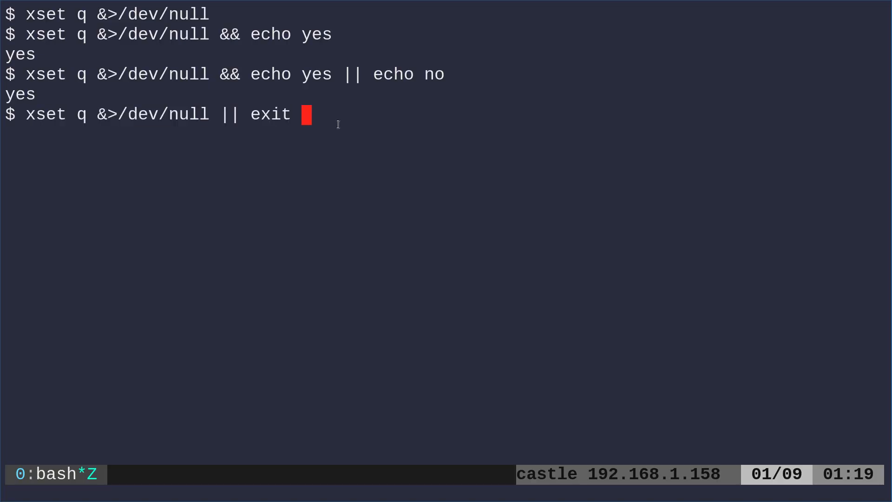
{"action": "mouse_move", "coordinate": [85, 148]}
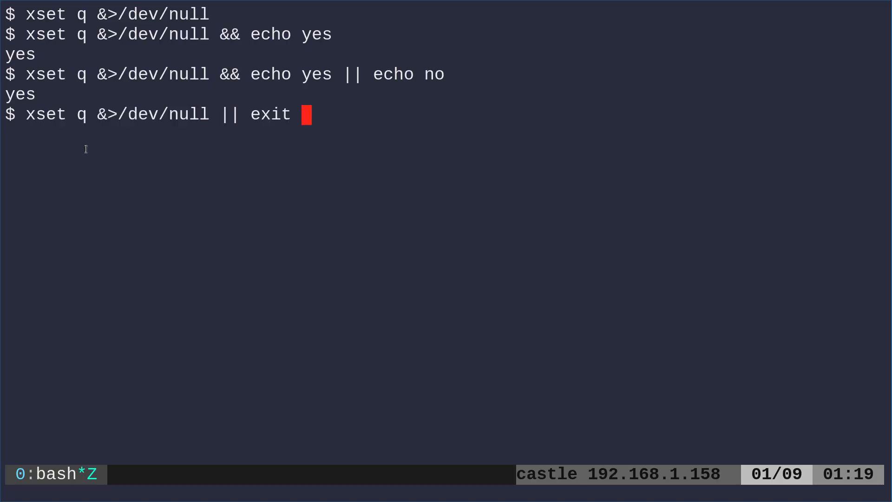